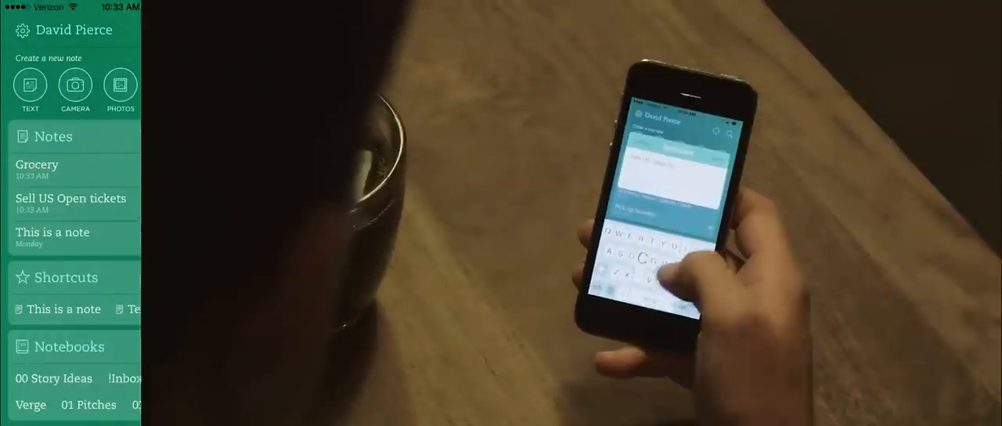
- Start a new text note titled 'Grocery list' from the Evernote home screen
click(29, 85)
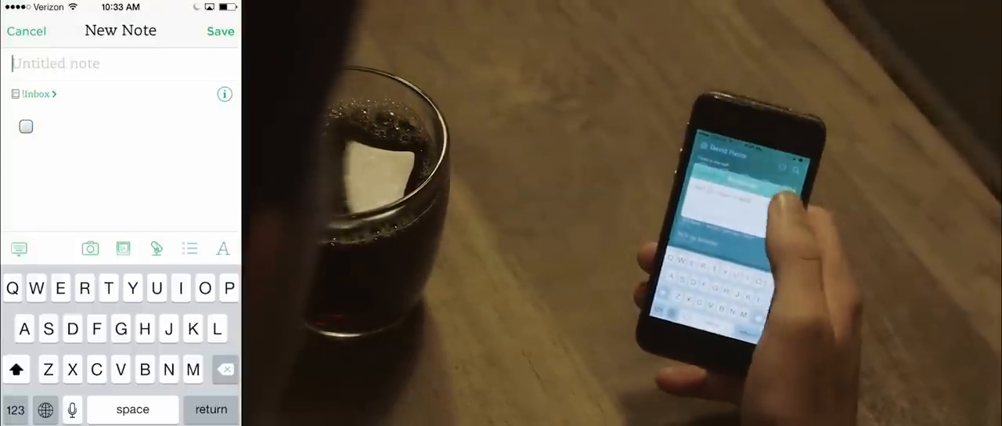
text(Grocery list)
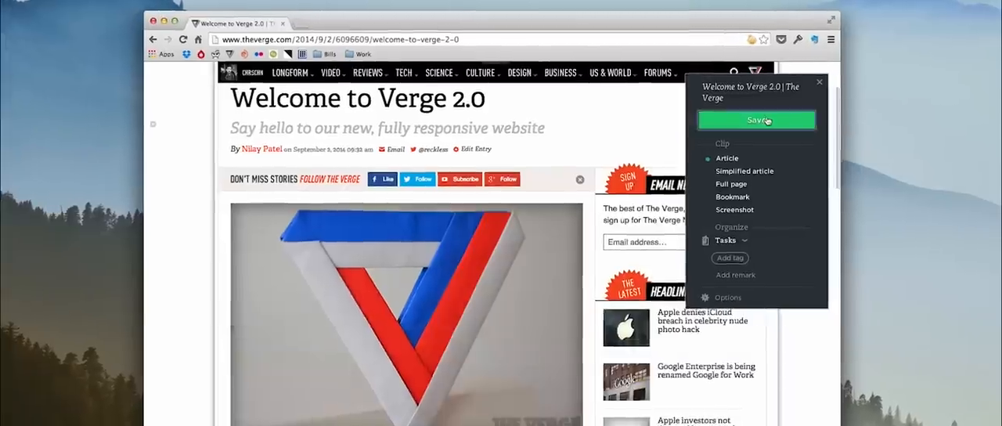
- Save the Welcome to Verge 2.0 page into Evernote as an Article clip
click(756, 119)
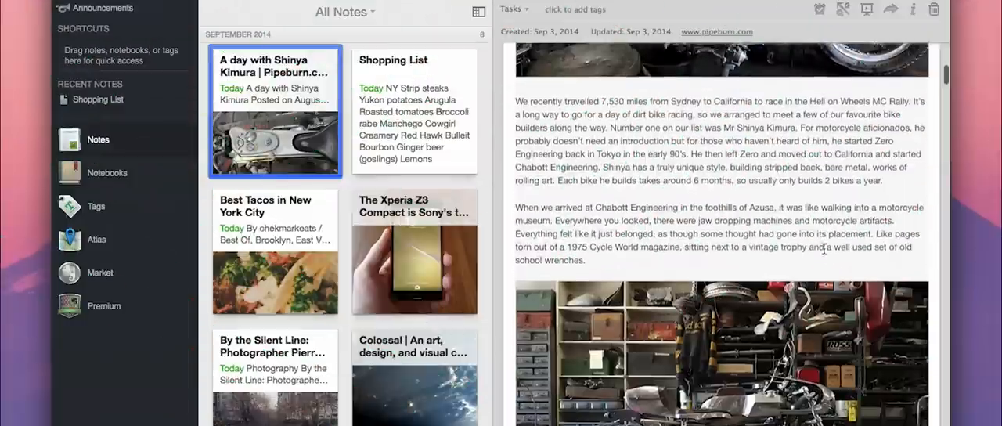
- Read through the motorcycle story note, then switch to the Xperia Z3 Compact note
scroll(down, 3)
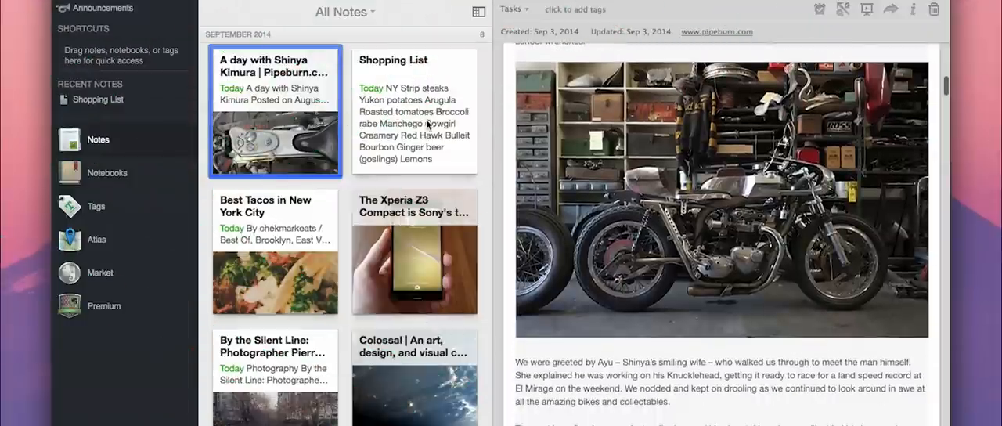
click(414, 250)
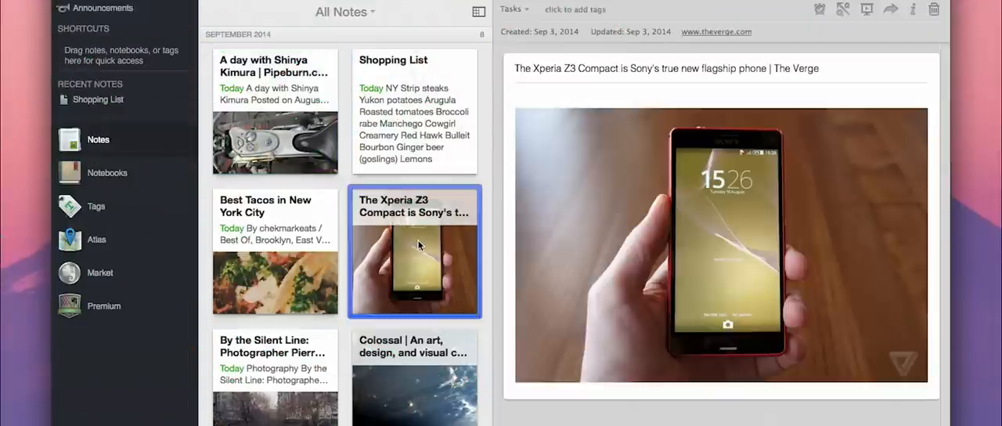
scroll(down, 3)
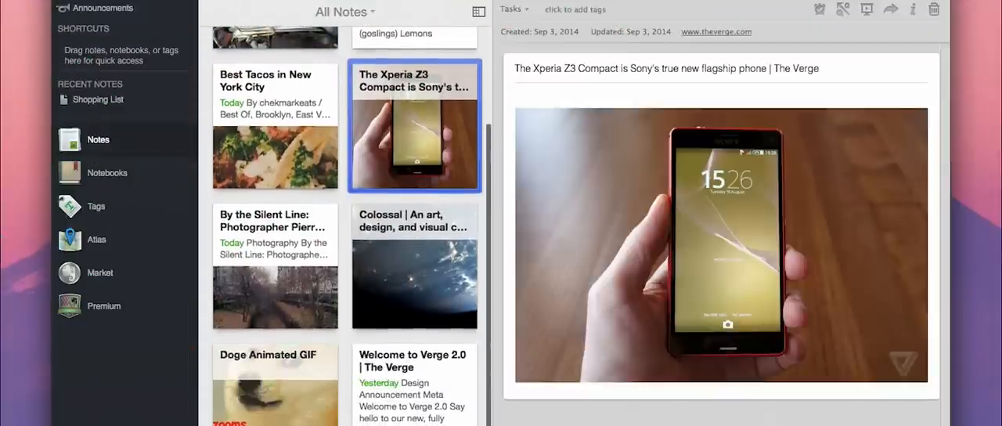
- Bring up the Evernote Premium page showing $5/month or $45/year pricing
click(103, 305)
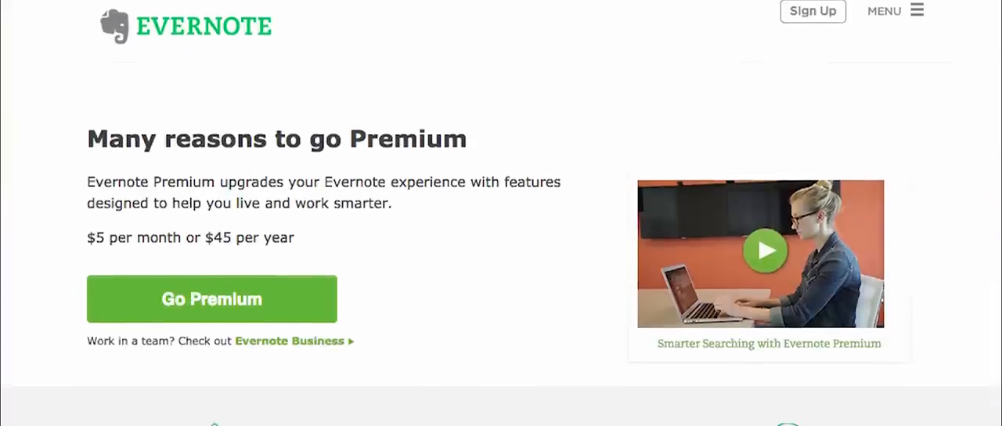
scroll(down, 3)
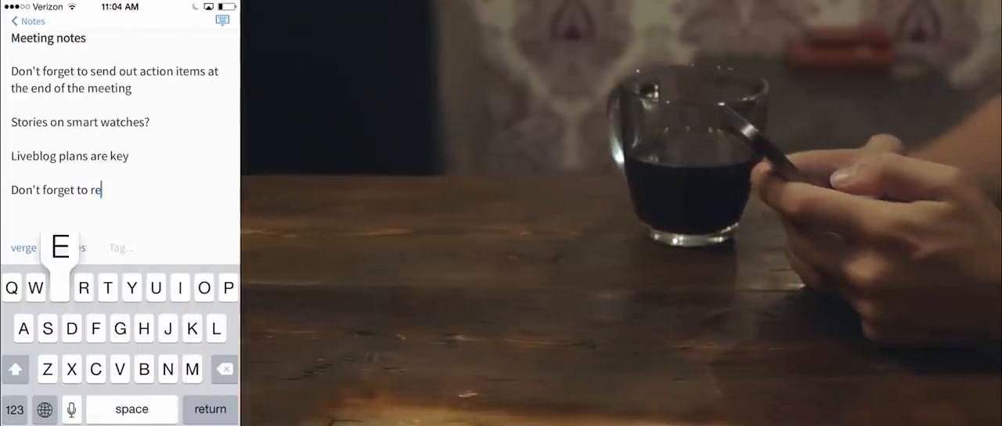
- Complete the 'rent camera' reminder line in the Meeting notes note
text(nt camera)
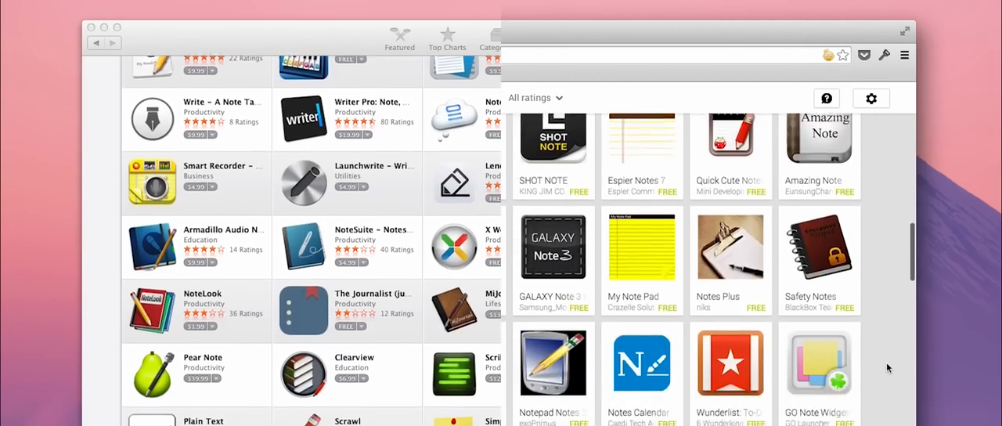
- Scroll the Google Play results to more free note apps like DioNote and JOTI Notes
scroll(down, 3)
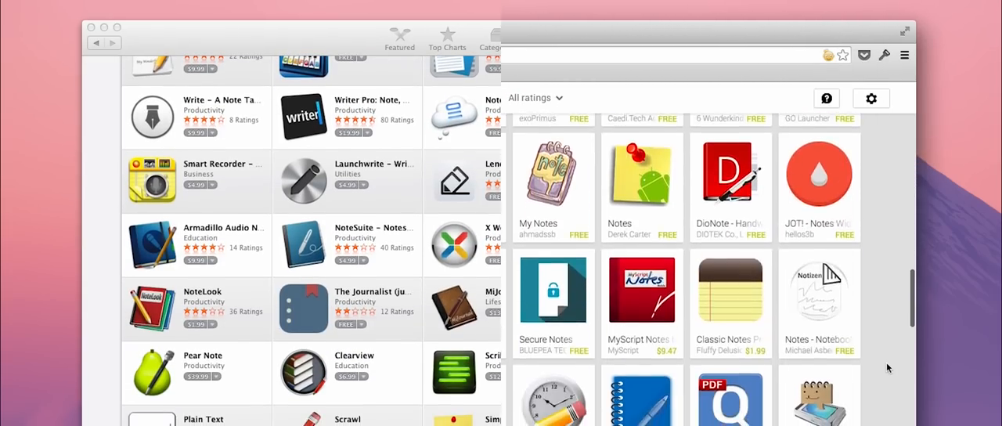